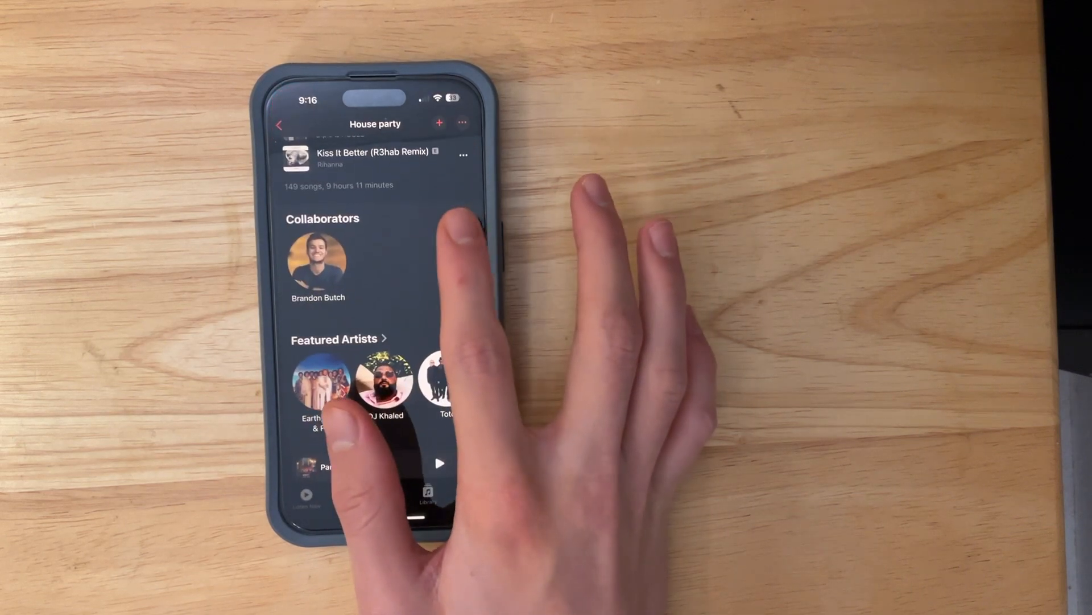
# Create a playlist named 'Fan playlist' and turn on collaboration with an invite ready
pyautogui.click(428, 503)
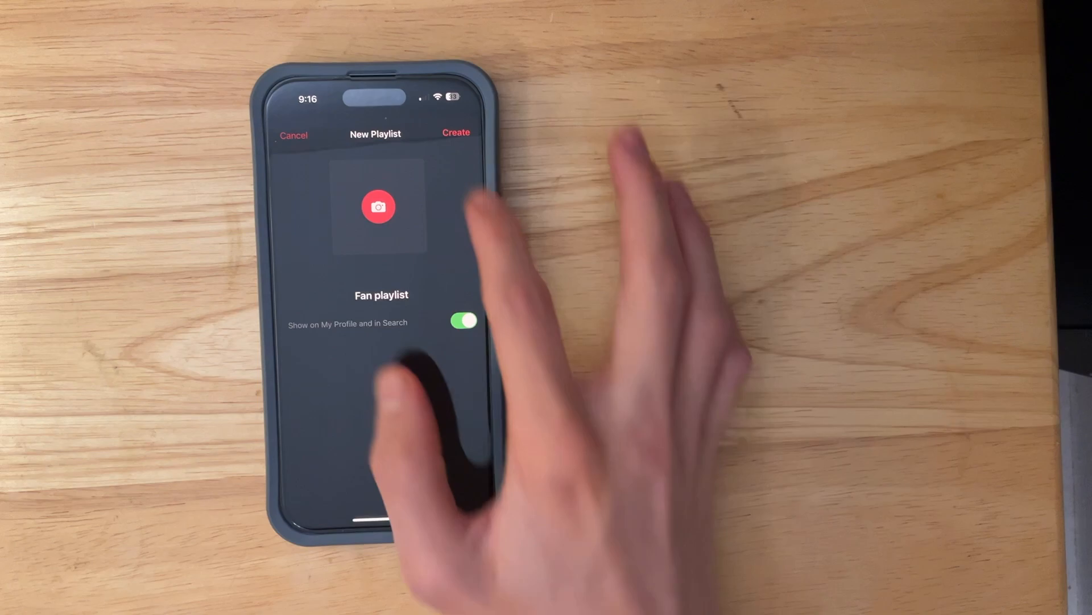
pyautogui.click(456, 132)
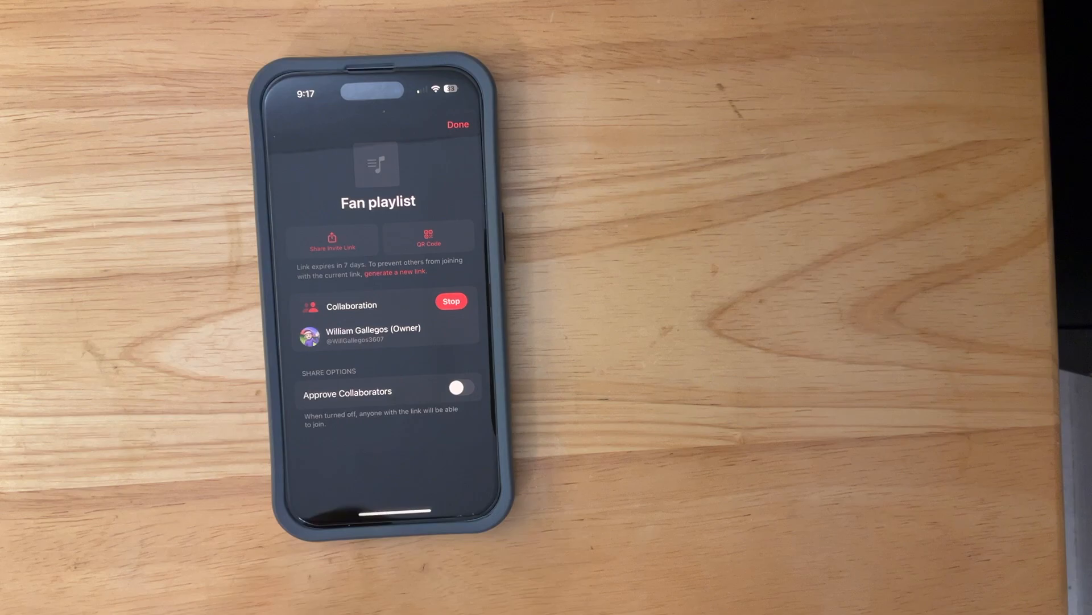
pyautogui.click(428, 238)
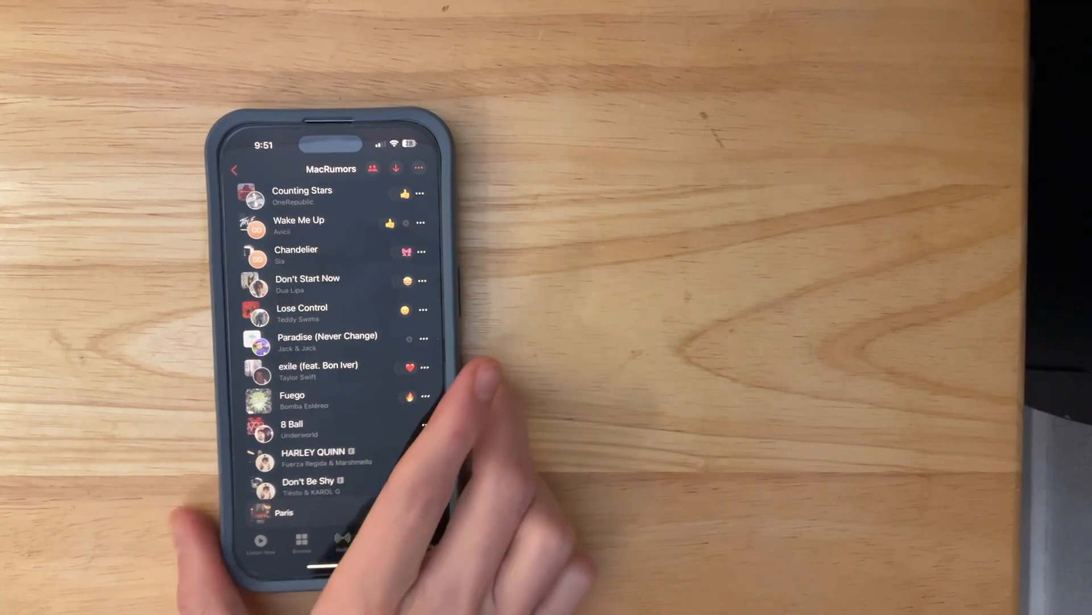
# Browse the MacRumors shared playlist's songs and reactions, then go to Search
pyautogui.scroll(-3)
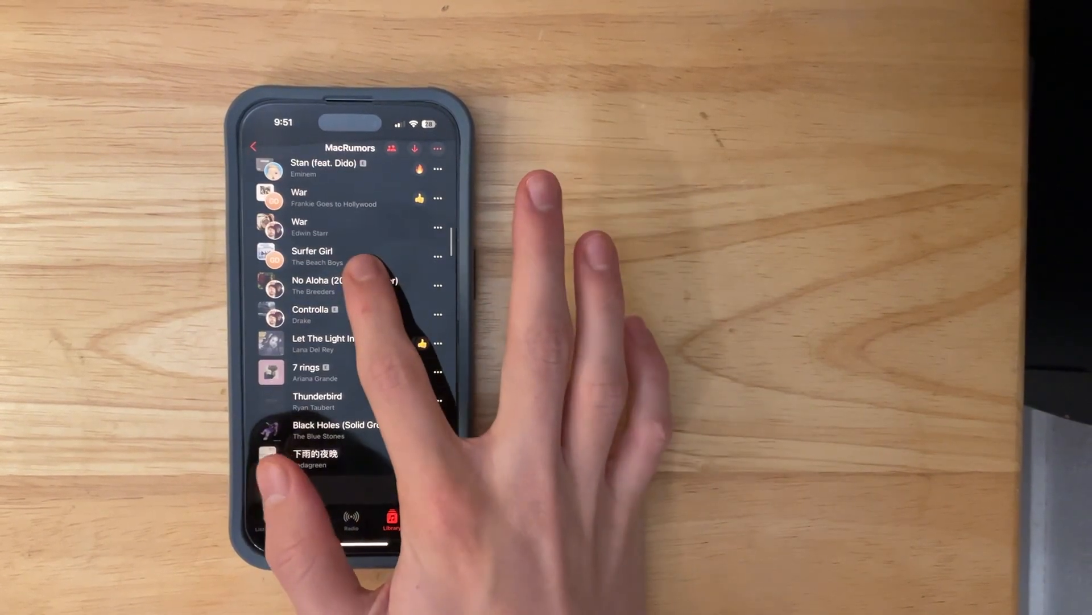
pyautogui.click(325, 256)
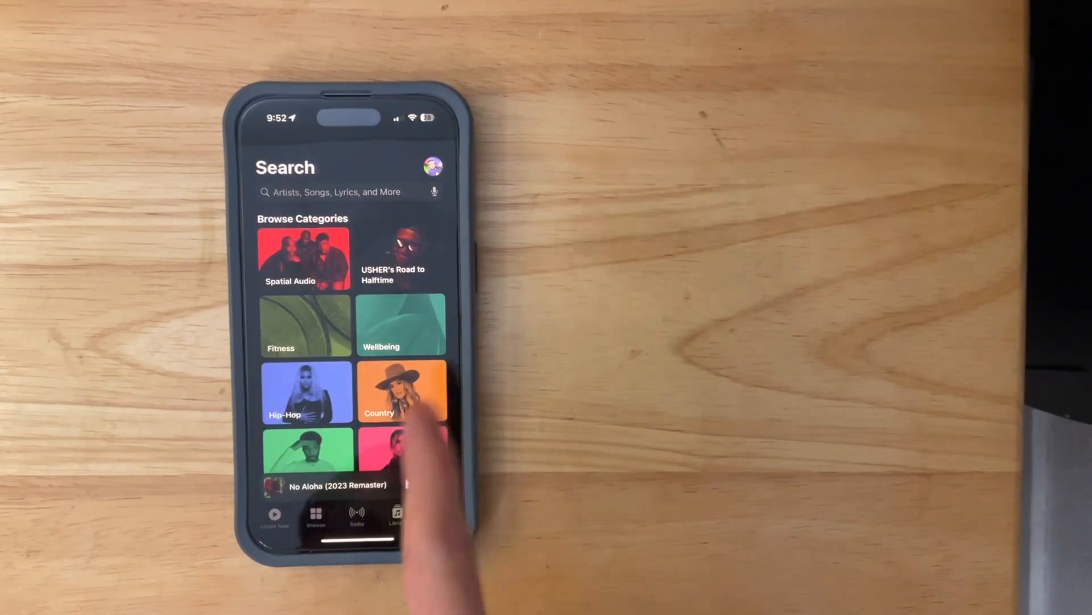
# Search for the paradise jack song and choose Add to a Playlist on it
pyautogui.click(438, 515)
pyautogui.write('paradise jack')
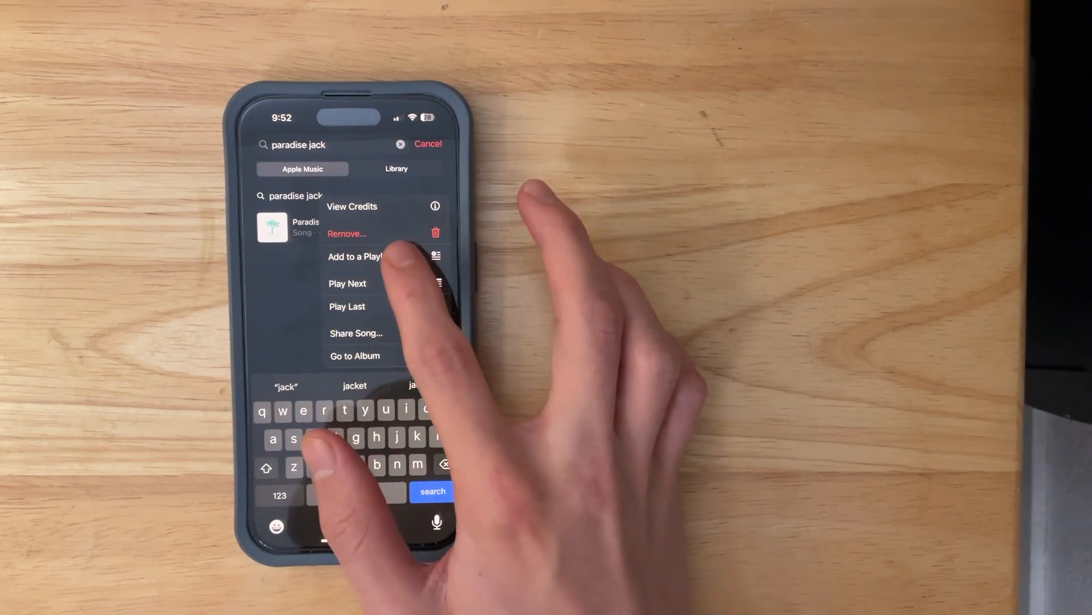
pyautogui.click(356, 256)
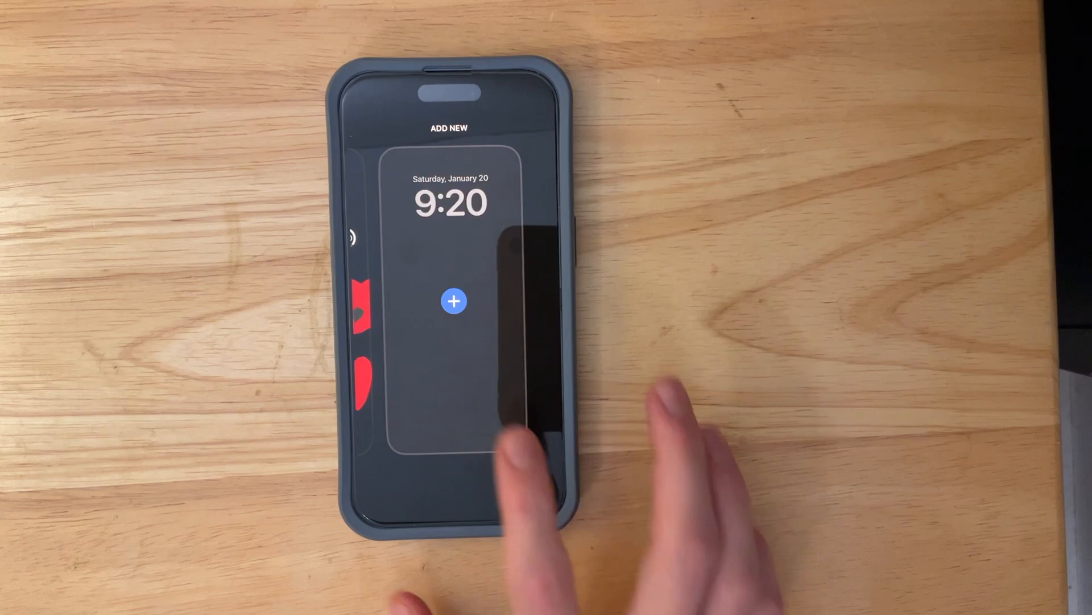
# Begin a new lock screen using the Featured Unity flower wallpaper
pyautogui.click(454, 300)
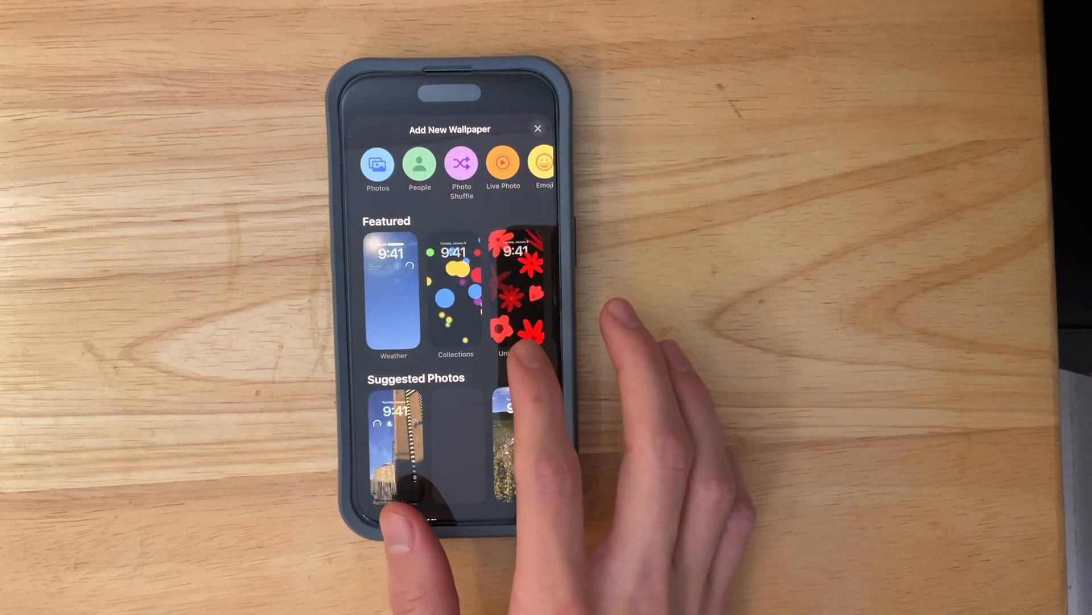
pyautogui.click(524, 298)
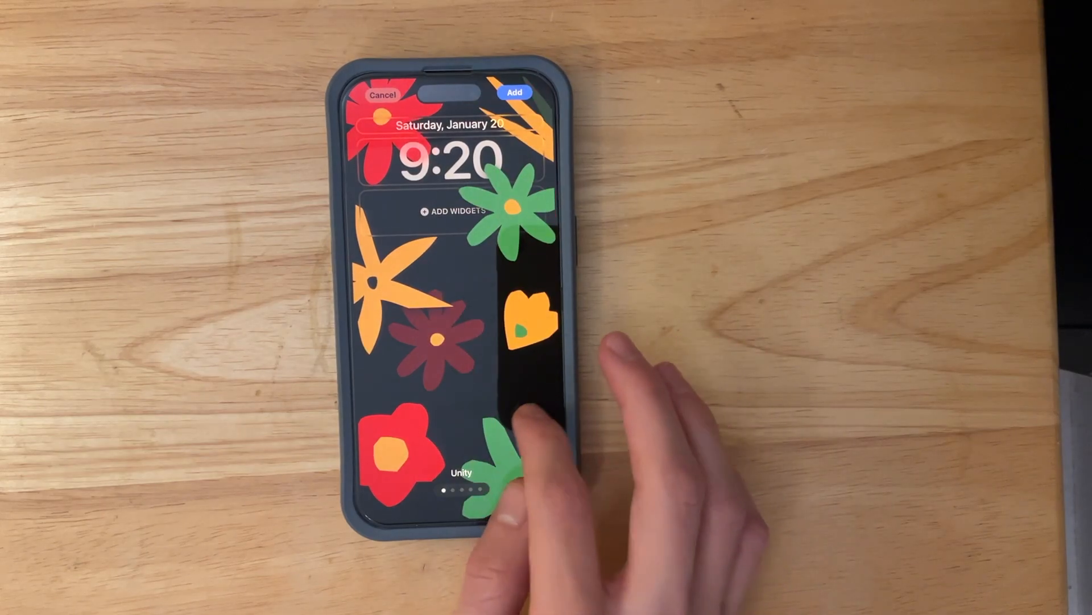
pyautogui.hscroll(-3)
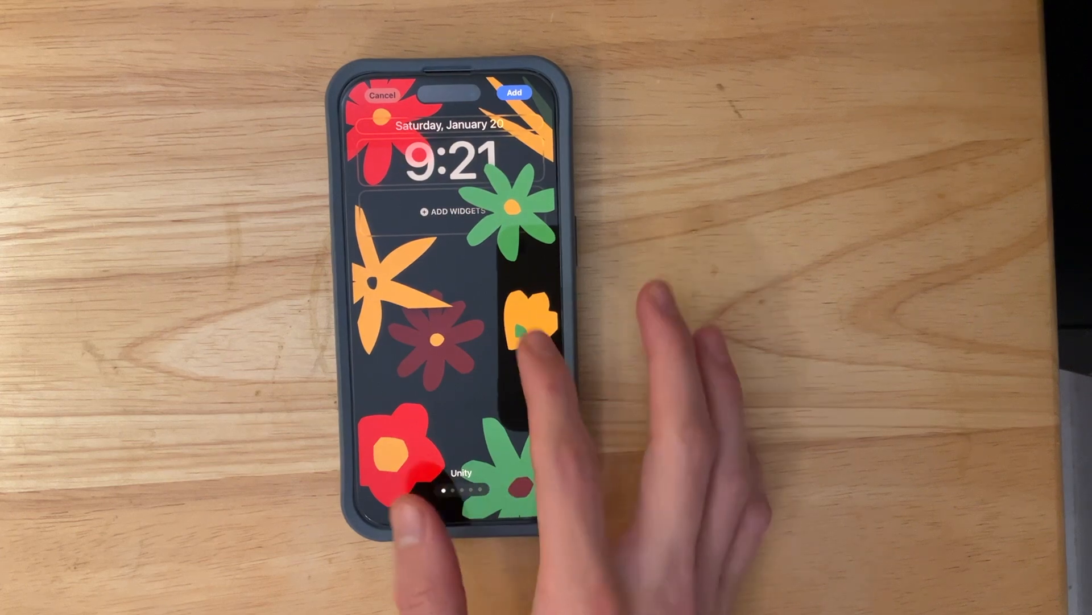
# Preview clock Font & Color, browse Widgetpedia widgets and wallpaper styles, then add the lock screen
pyautogui.click(446, 160)
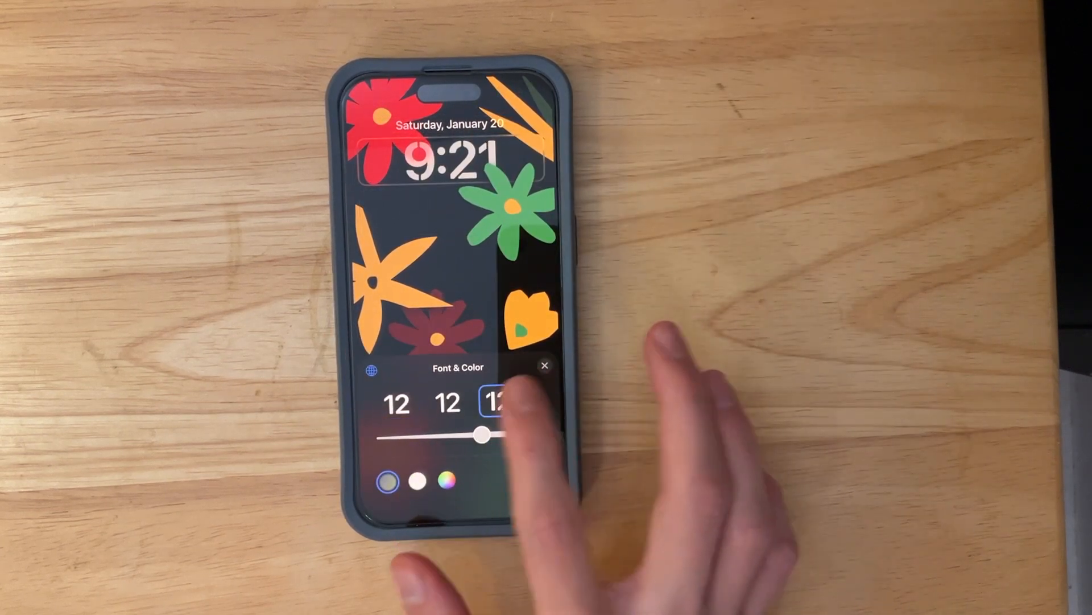
pyautogui.click(545, 365)
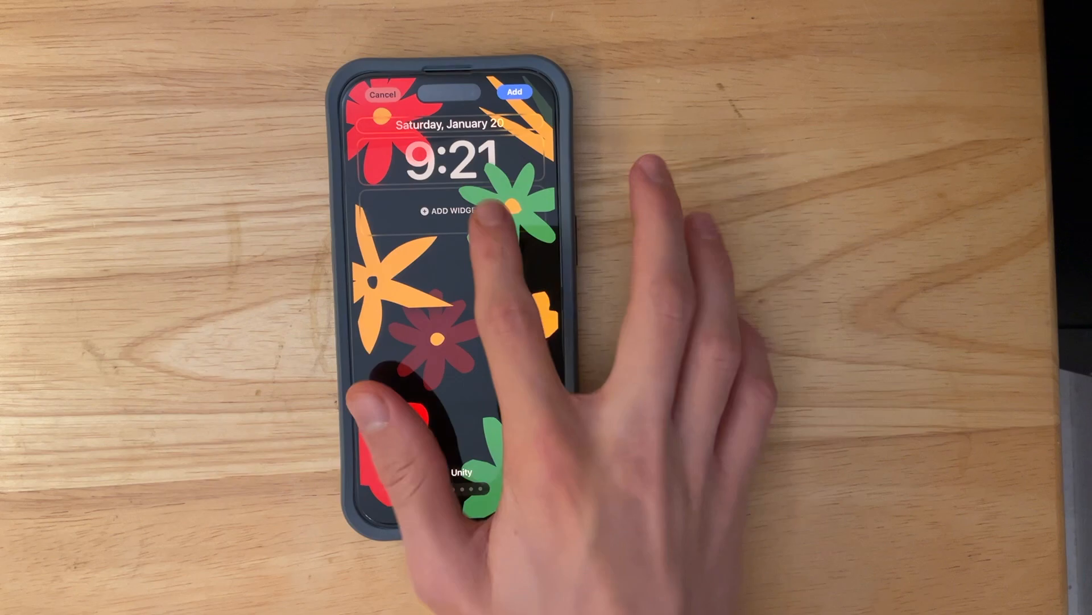
pyautogui.click(449, 210)
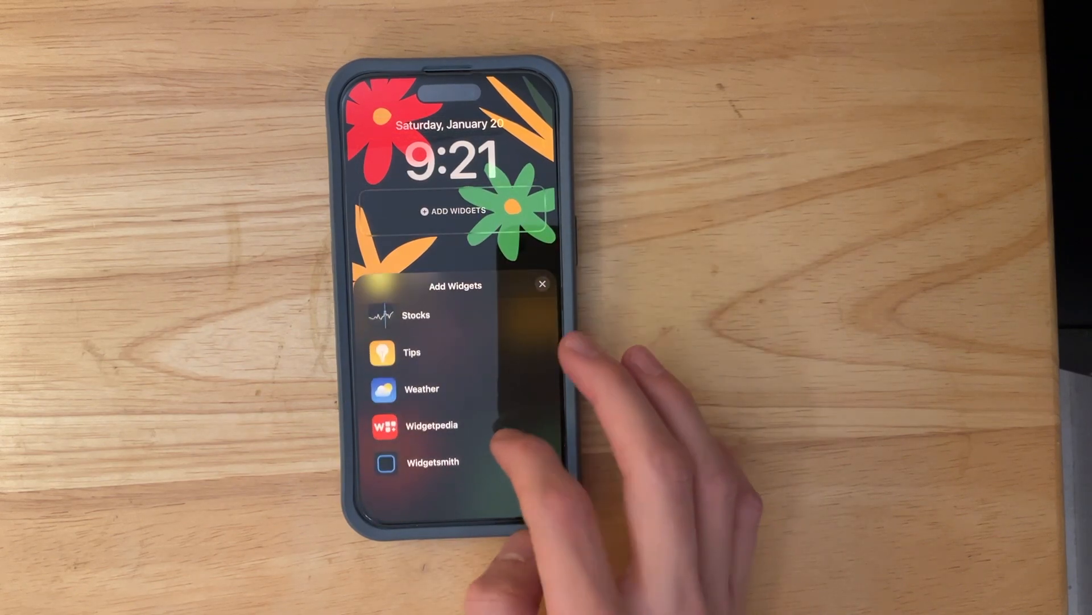
pyautogui.click(428, 425)
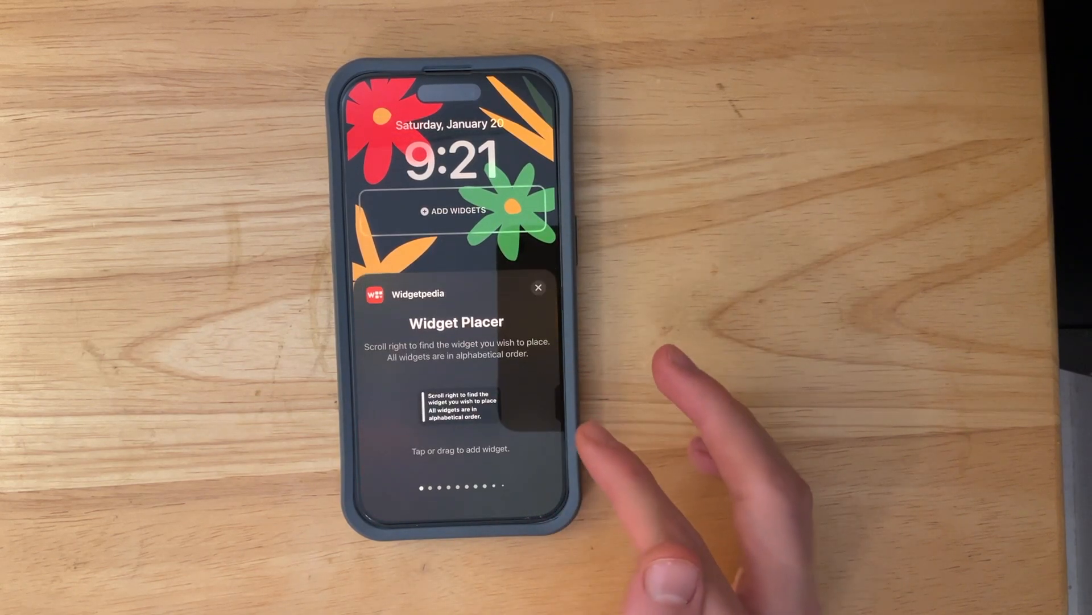
pyautogui.hscroll(3)
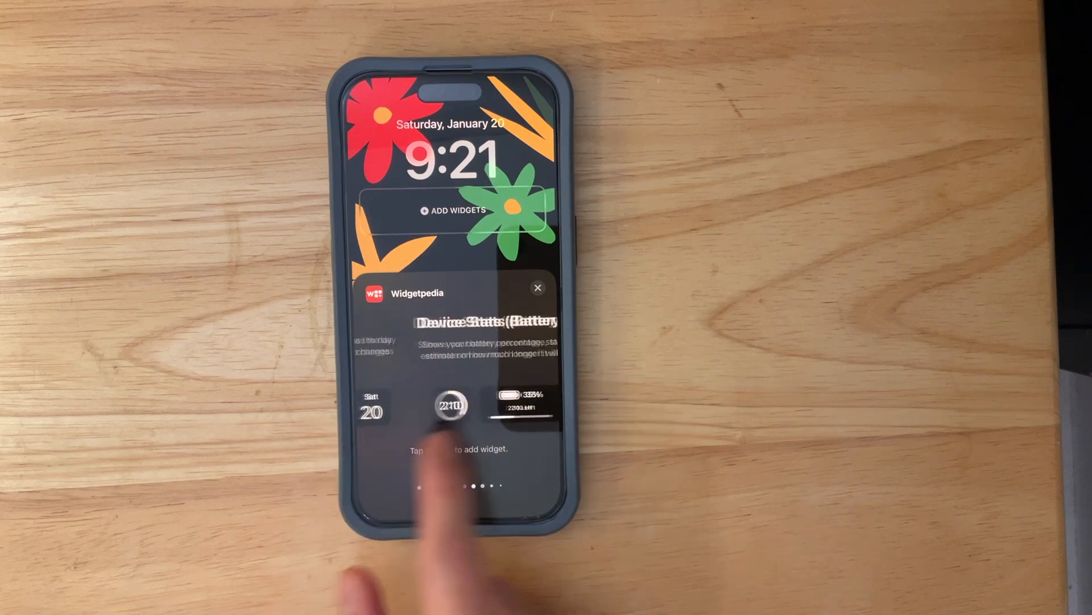
pyautogui.hscroll(-3)
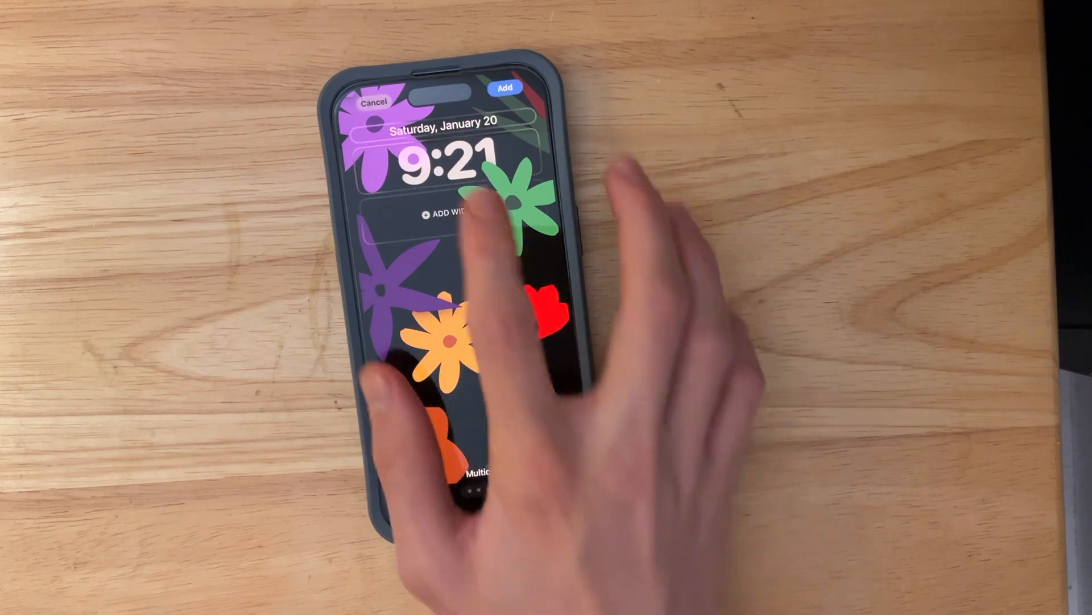
pyautogui.click(449, 214)
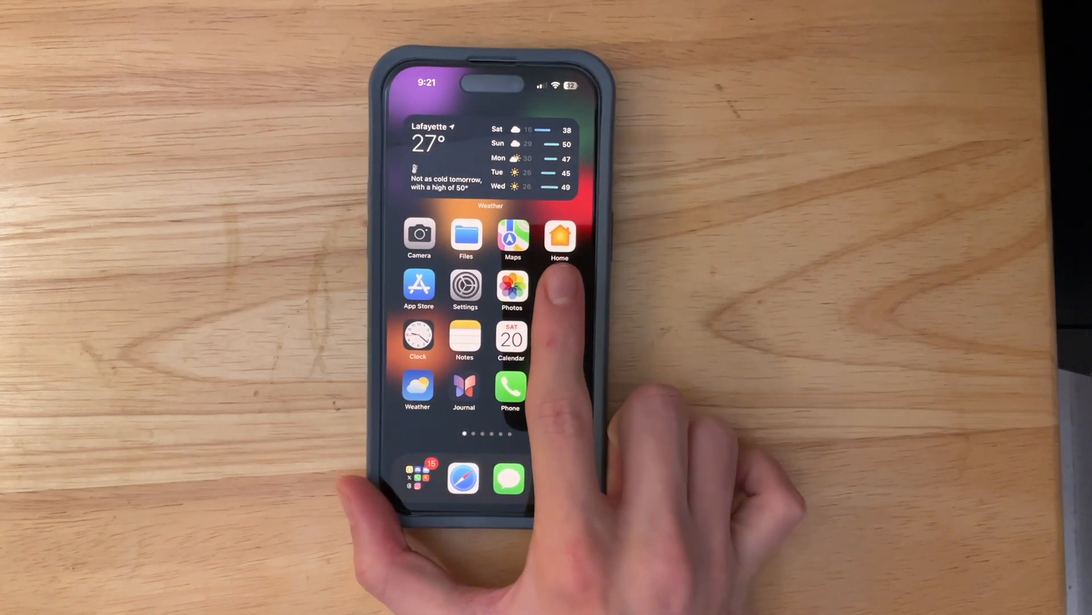
pyautogui.click(465, 284)
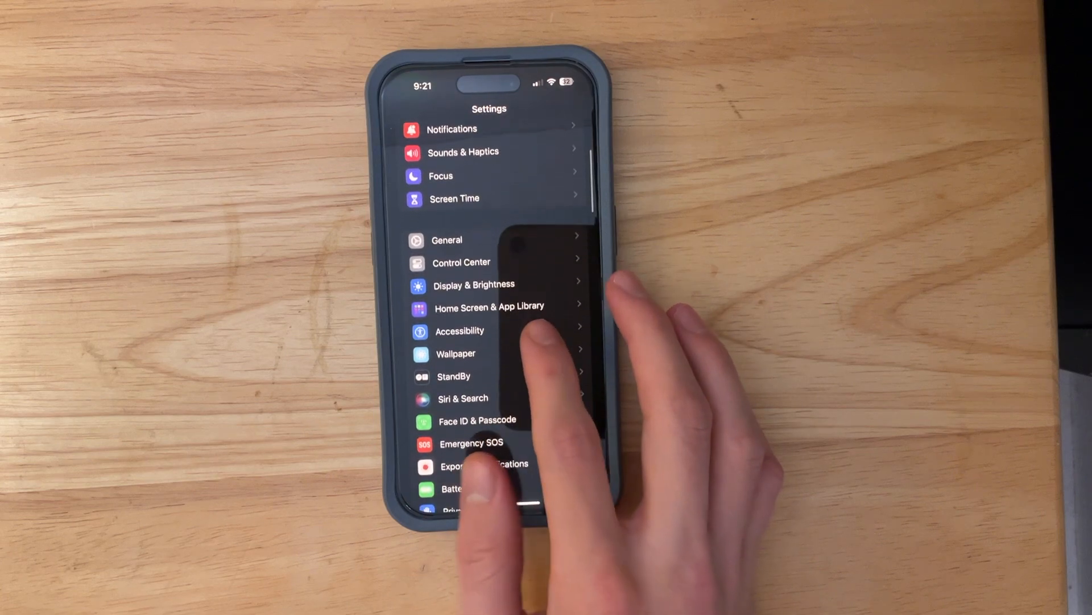
pyautogui.click(446, 239)
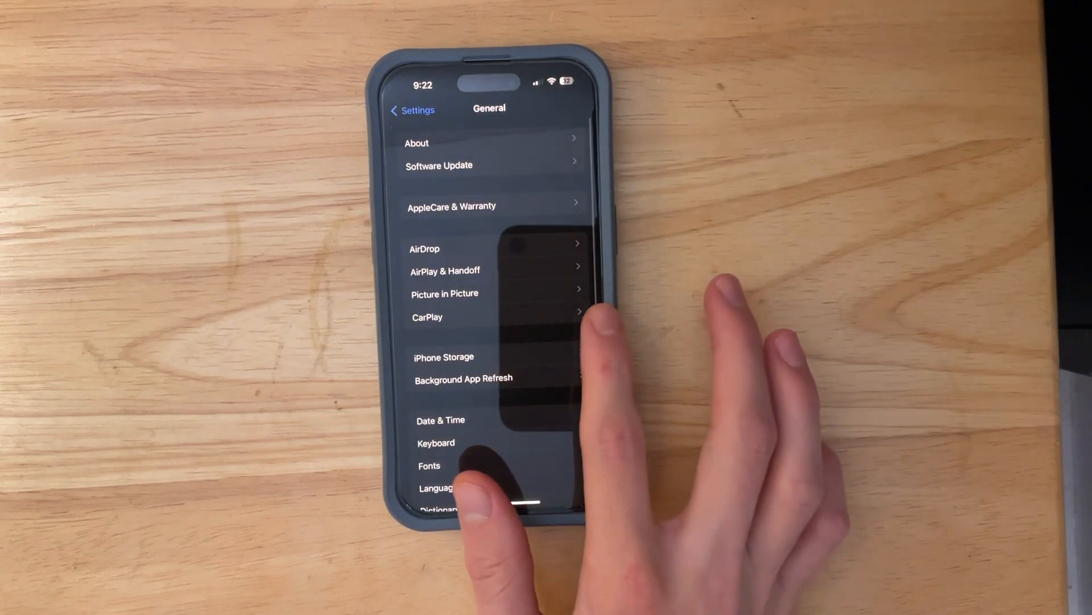
pyautogui.click(445, 270)
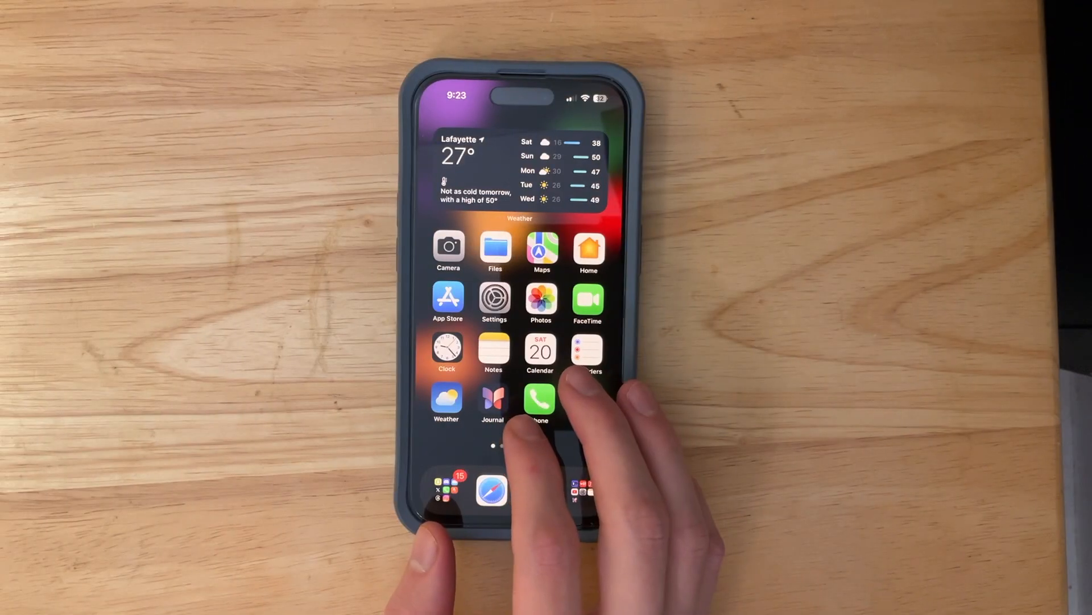
# View the Widgetpedia widgets page, then navigate Settings to AppleCare & Warranty
pyautogui.hscroll(-3)
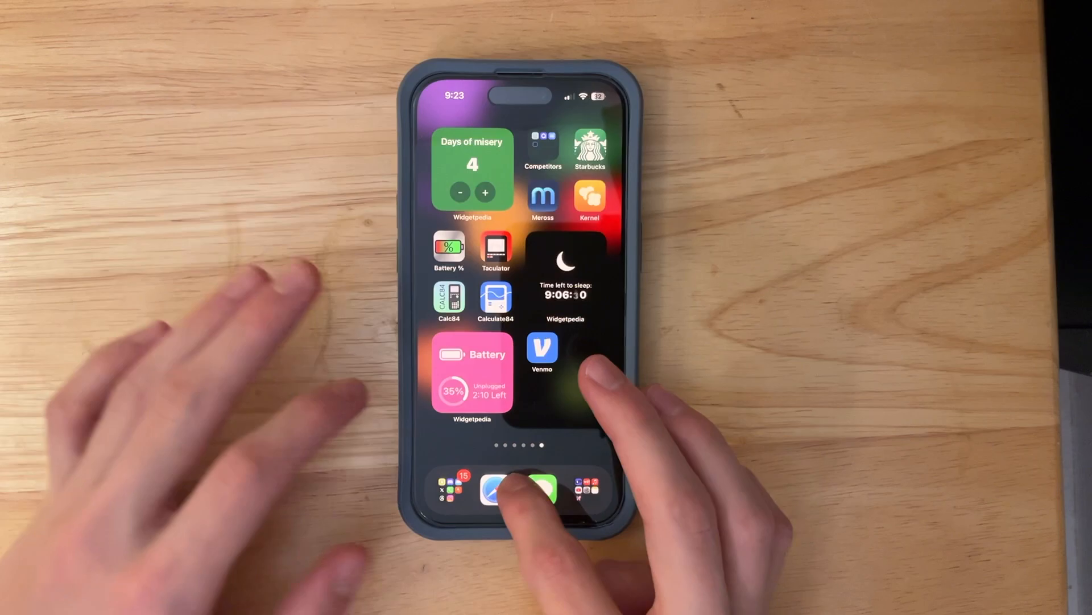
pyautogui.hscroll(-3)
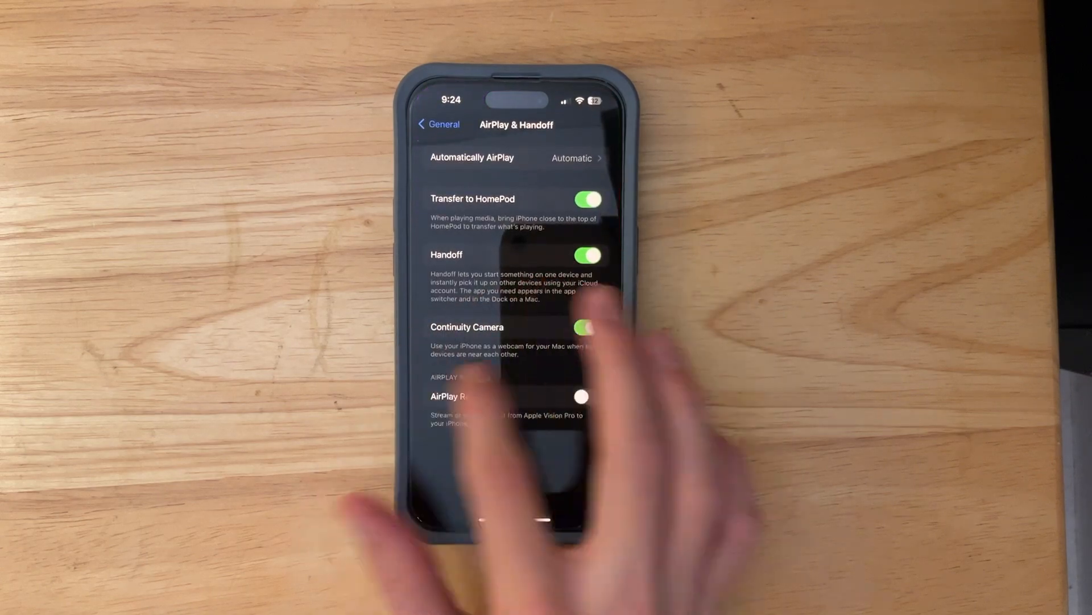
pyautogui.click(439, 124)
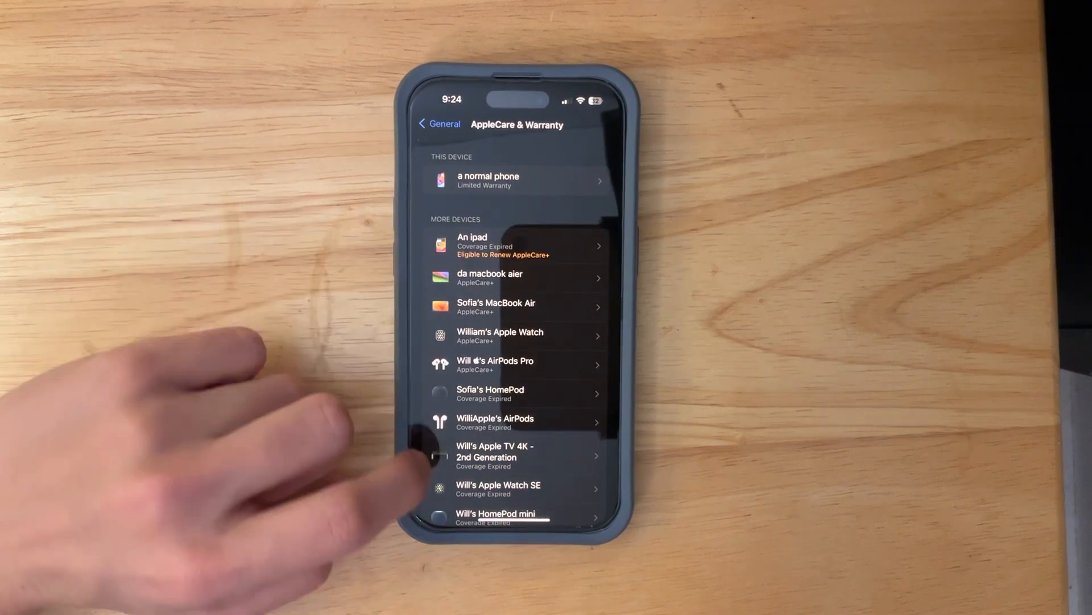
# Scroll the AppleCare & Warranty list and open the coverage details for An ipad
pyautogui.scroll(-3)
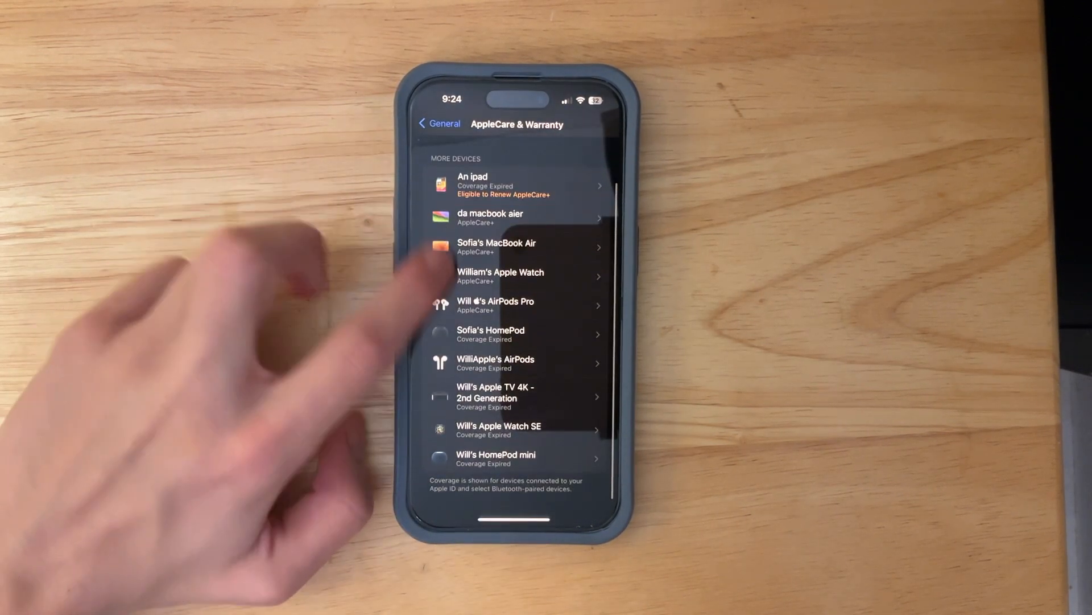
pyautogui.scroll(-3)
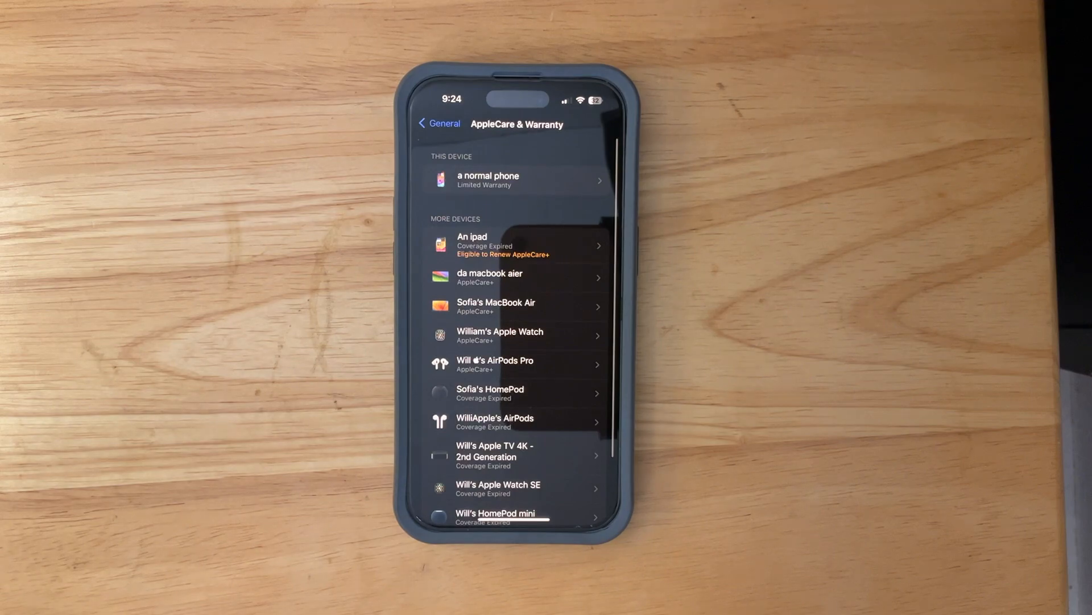
pyautogui.click(517, 245)
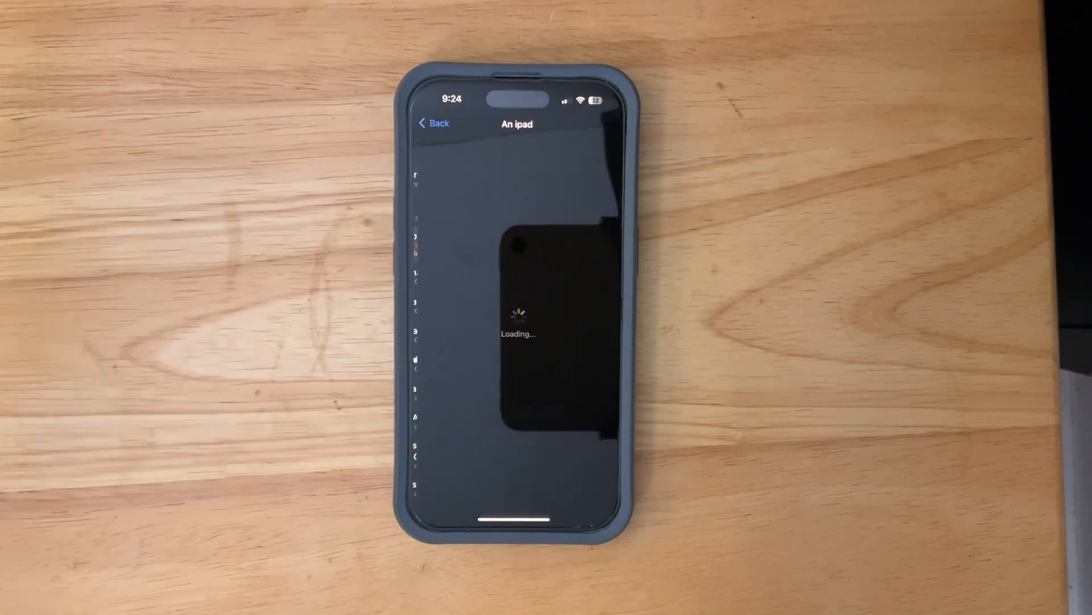